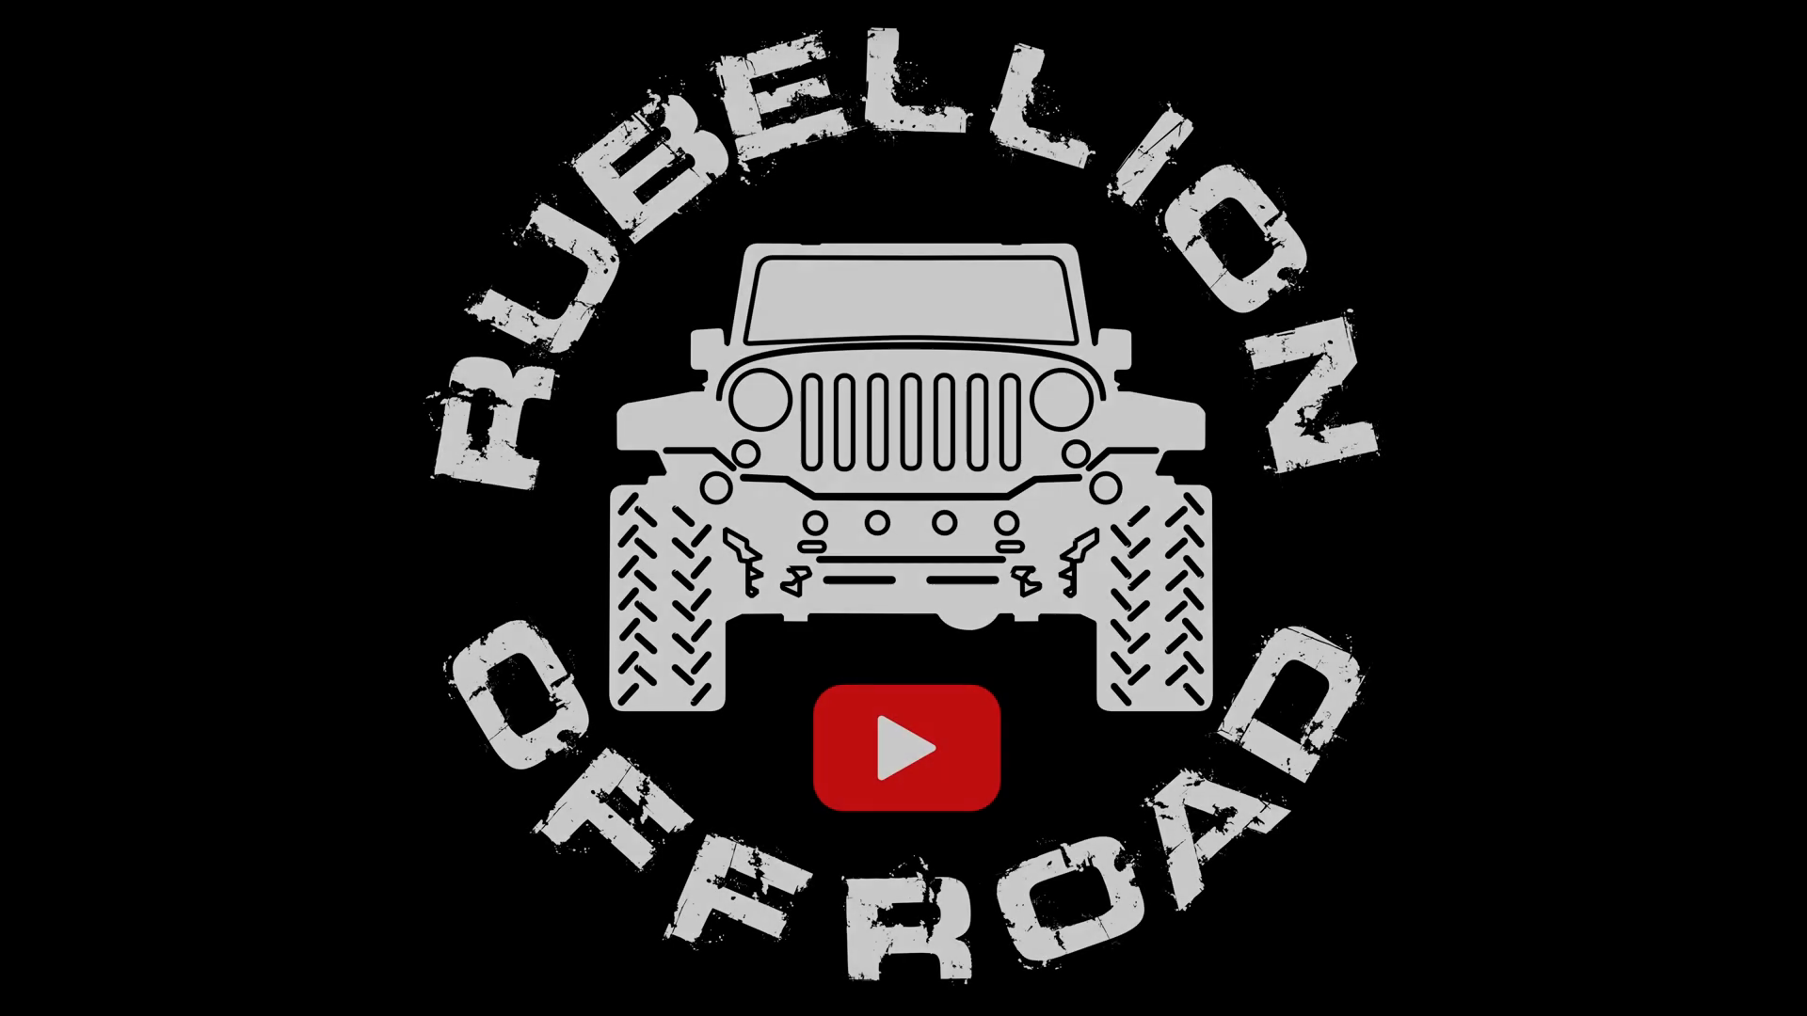
Step: Let the Rubellion Offroad logo intro play until it dissolves into particles
click(903, 756)
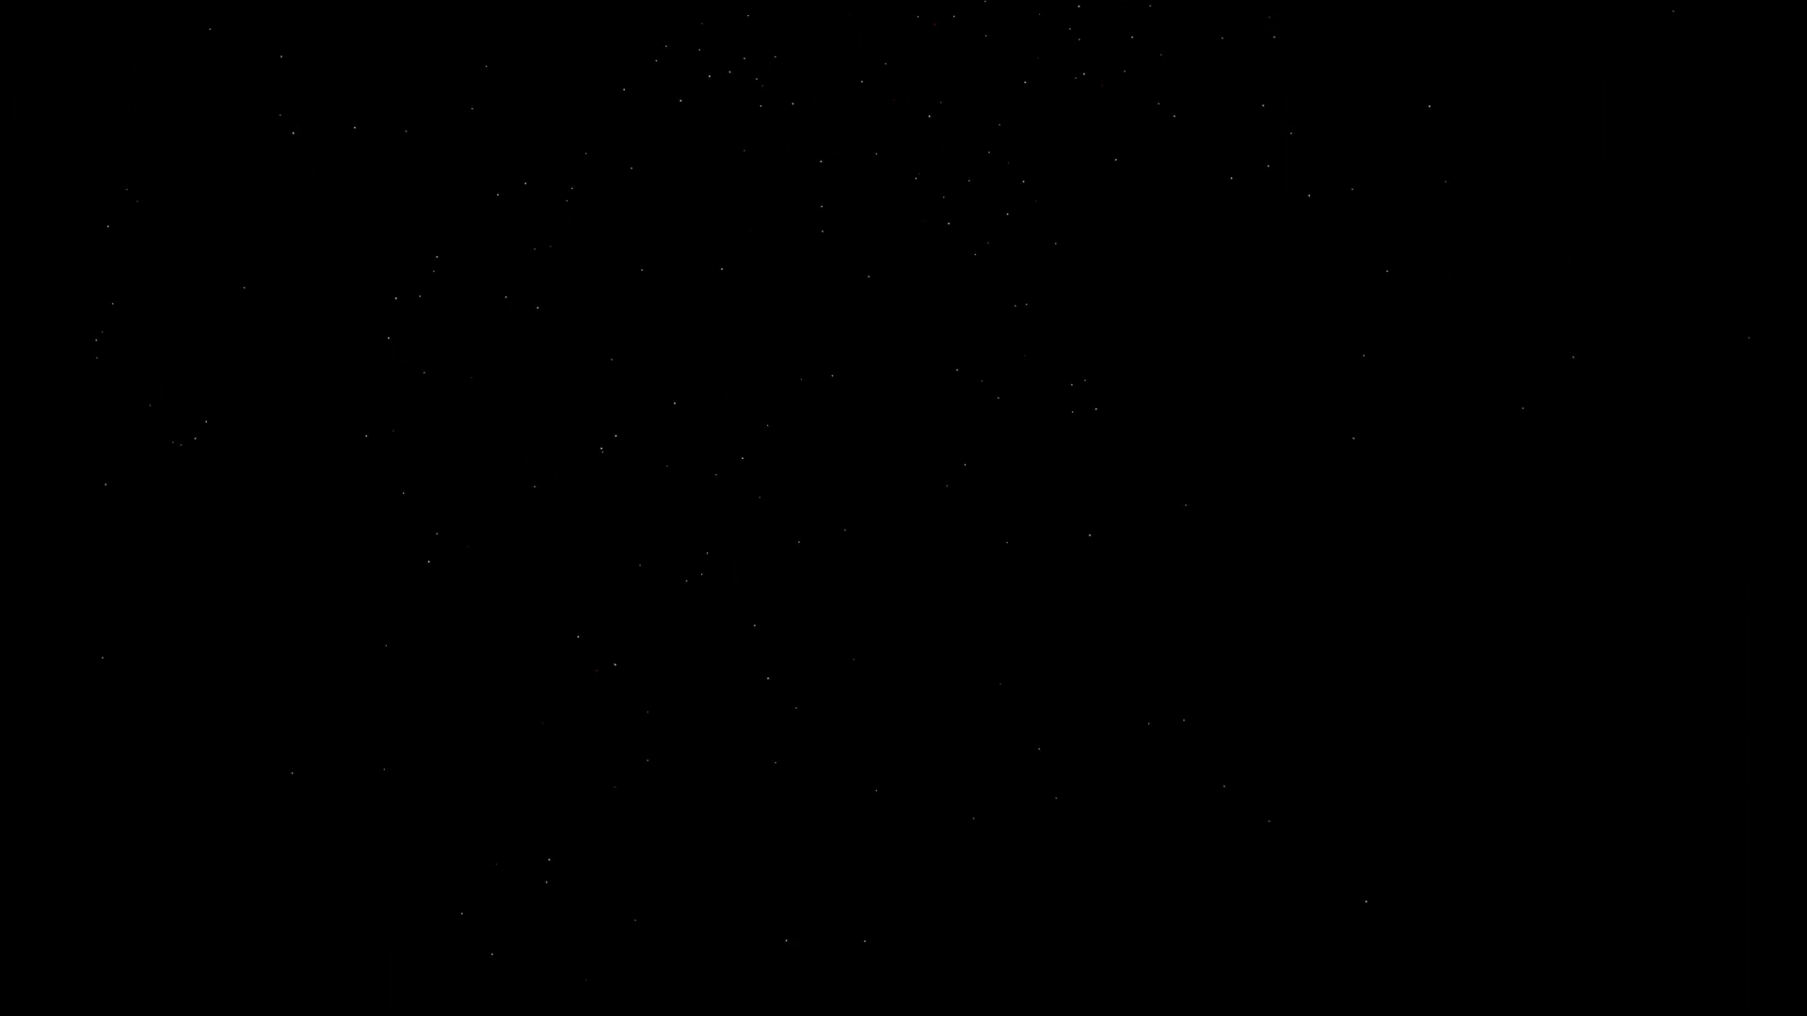